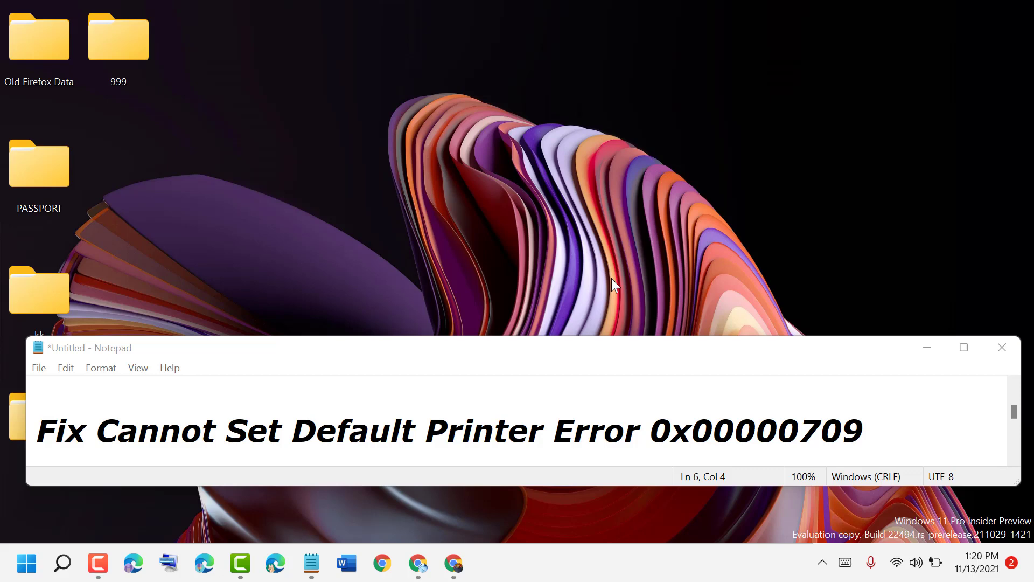
pyautogui.moveTo(926, 348)
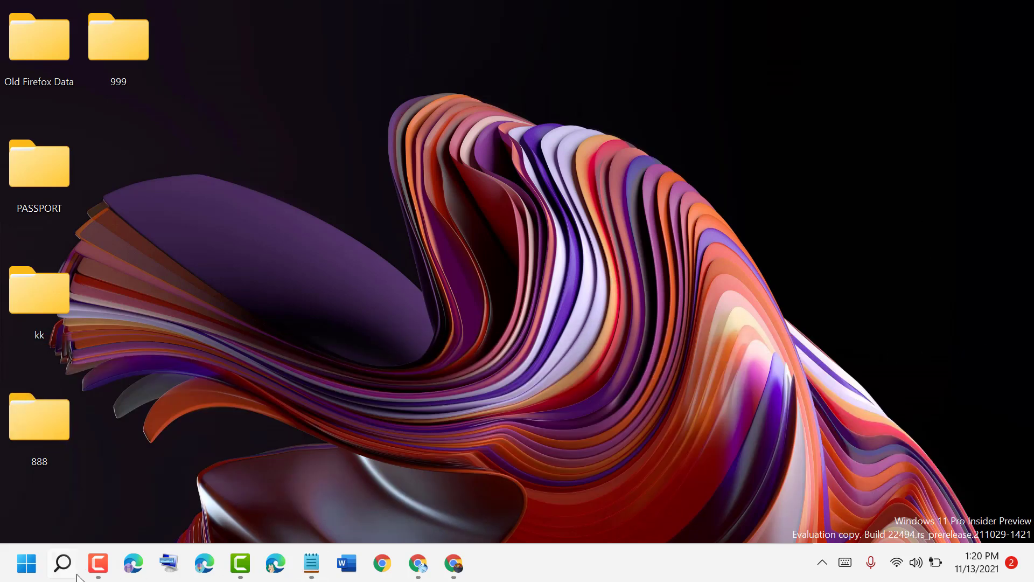
# Step: Search Windows for 'registry' to find Registry Editor
pyautogui.click(62, 563)
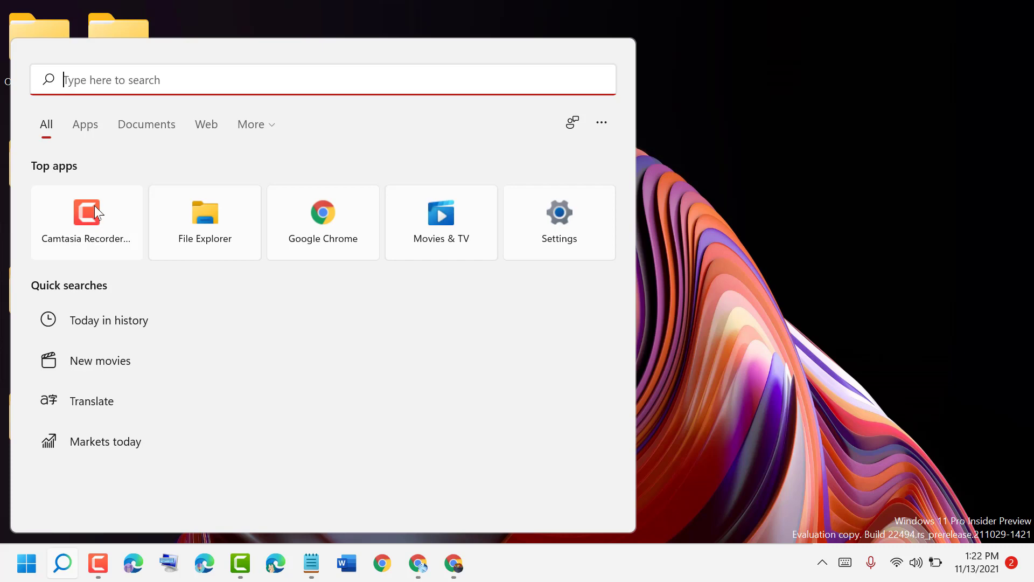
pyautogui.moveTo(146, 123)
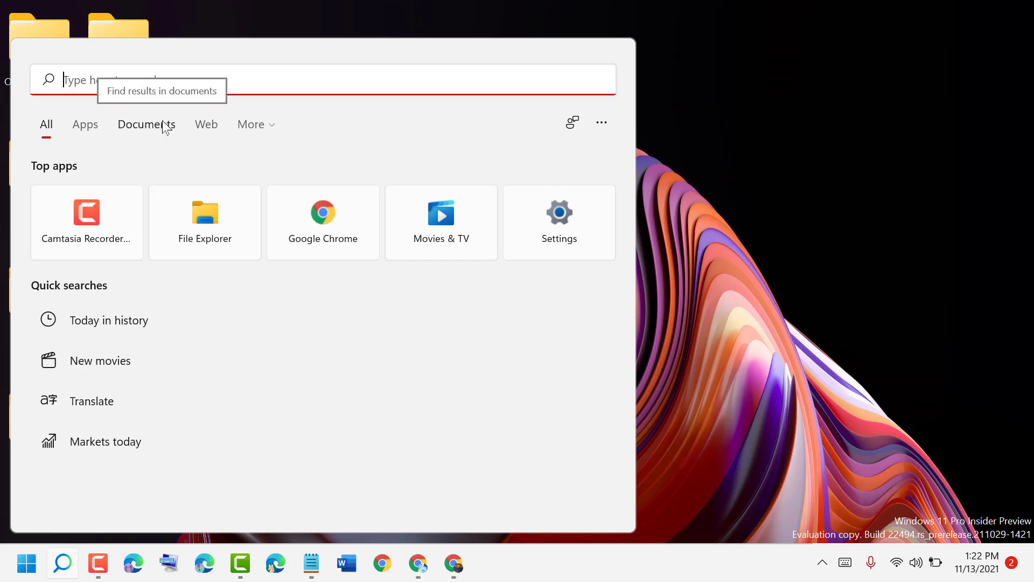
pyautogui.write('registry')
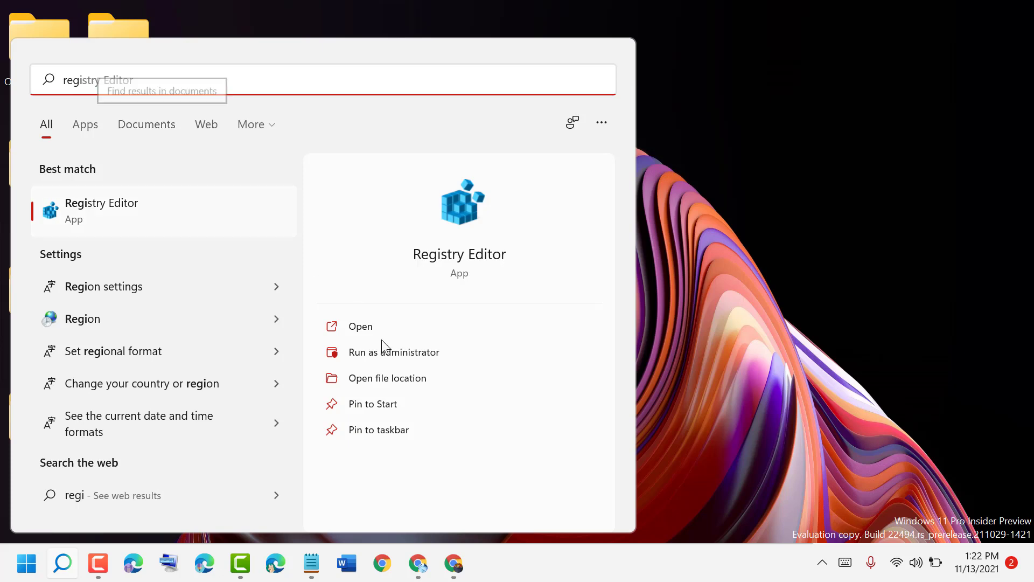
pyautogui.moveTo(406, 358)
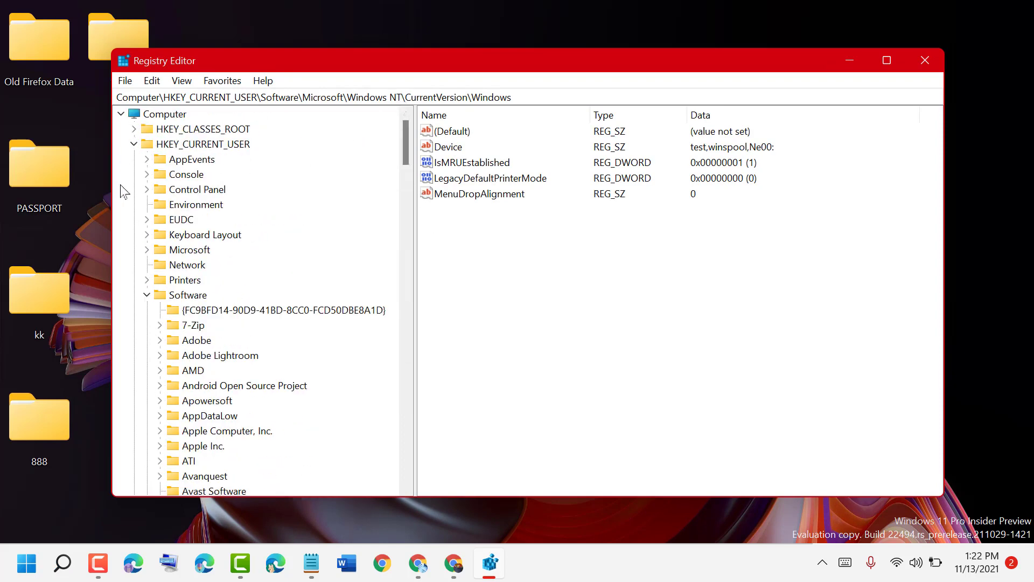
# Step: Expand HKEY_CURRENT_USER\Software\Microsoft down toward Windows NT\CurrentVersion\Windows
pyautogui.click(133, 144)
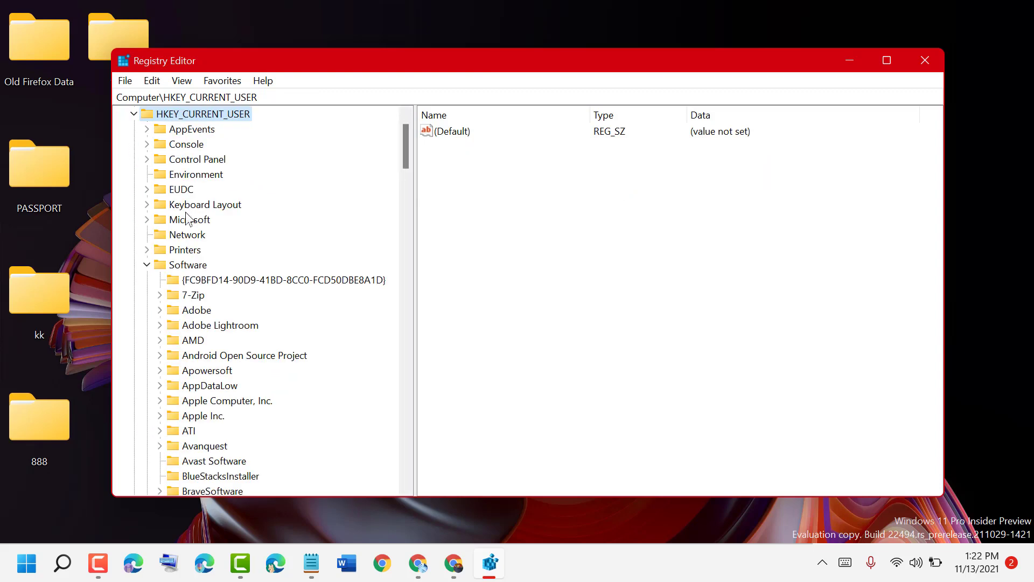
pyautogui.click(133, 264)
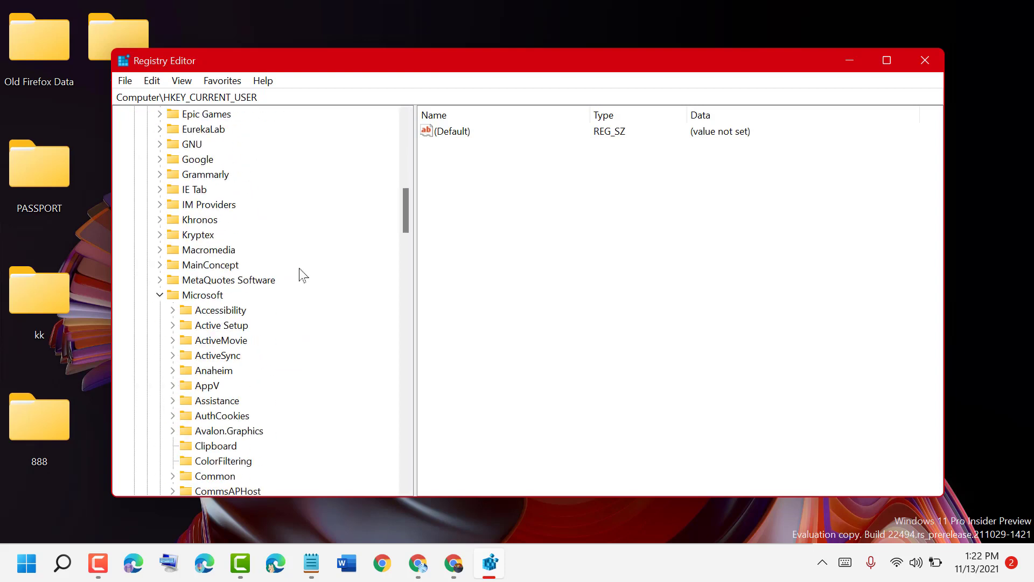
pyautogui.moveTo(191, 306)
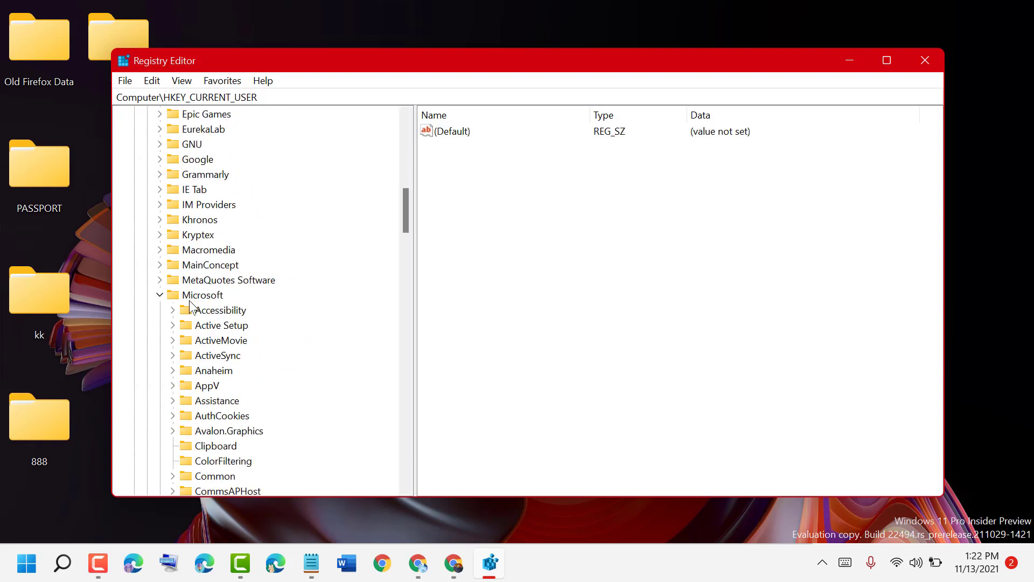
pyautogui.scroll(-3)
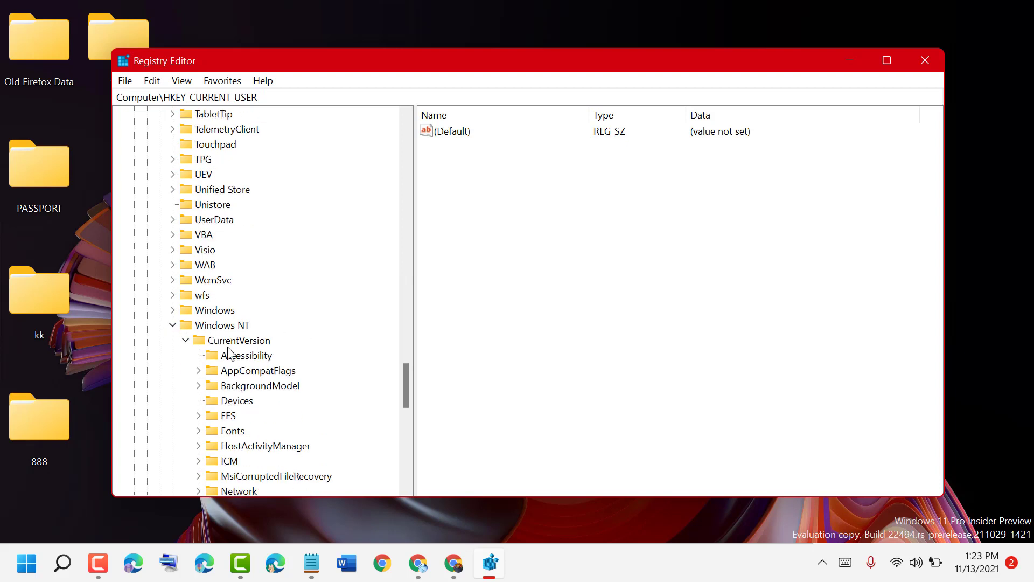
pyautogui.moveTo(234, 349)
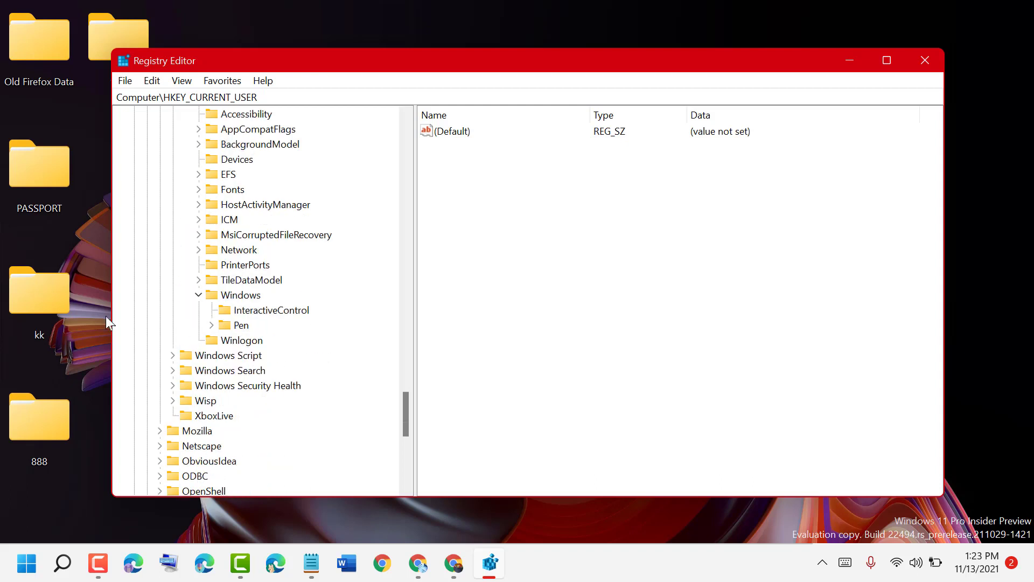
pyautogui.moveTo(234, 303)
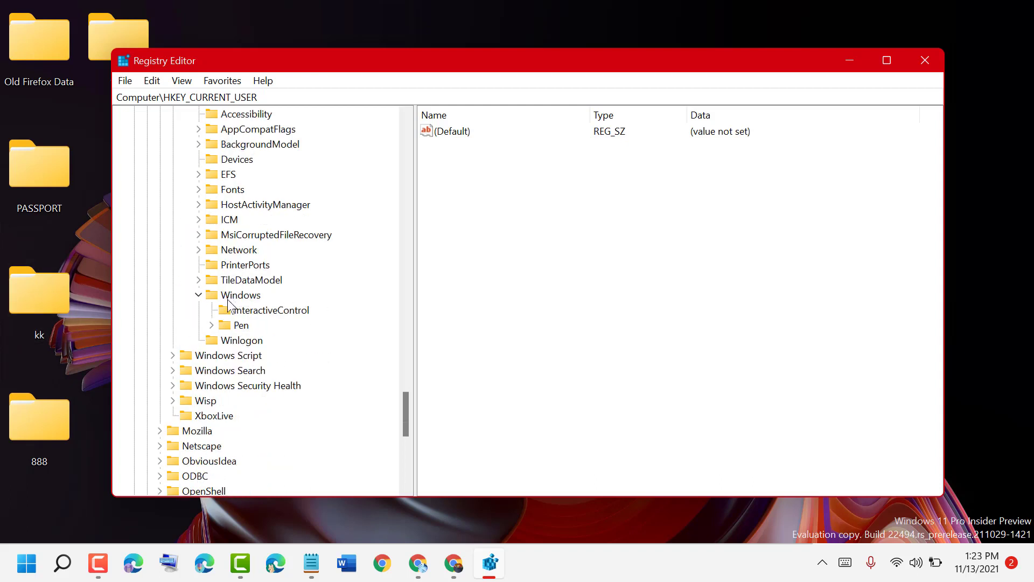
# Step: Open the Permissions dialog for the CurrentVersion\Windows key
pyautogui.rightClick(242, 294)
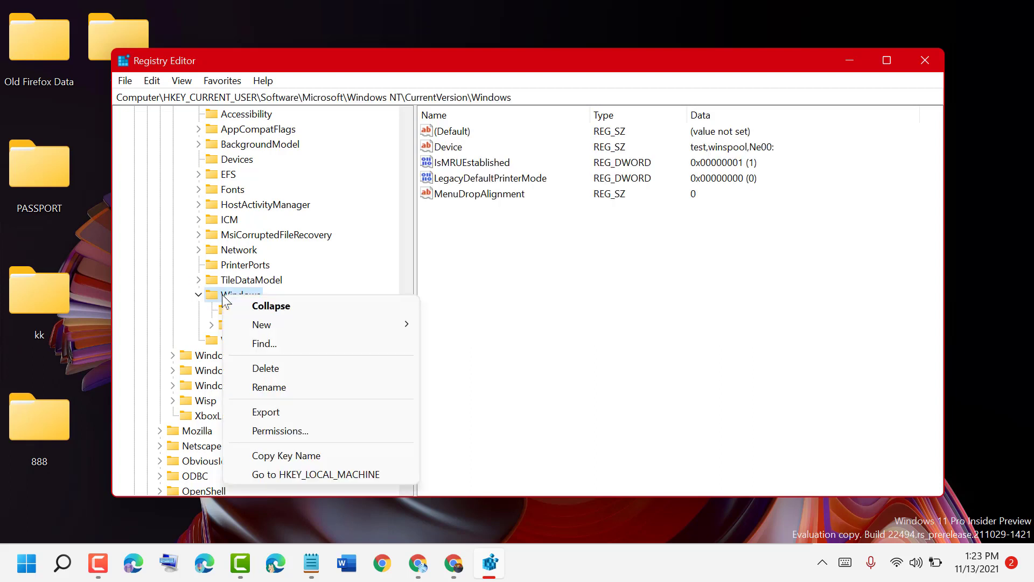
pyautogui.moveTo(294, 431)
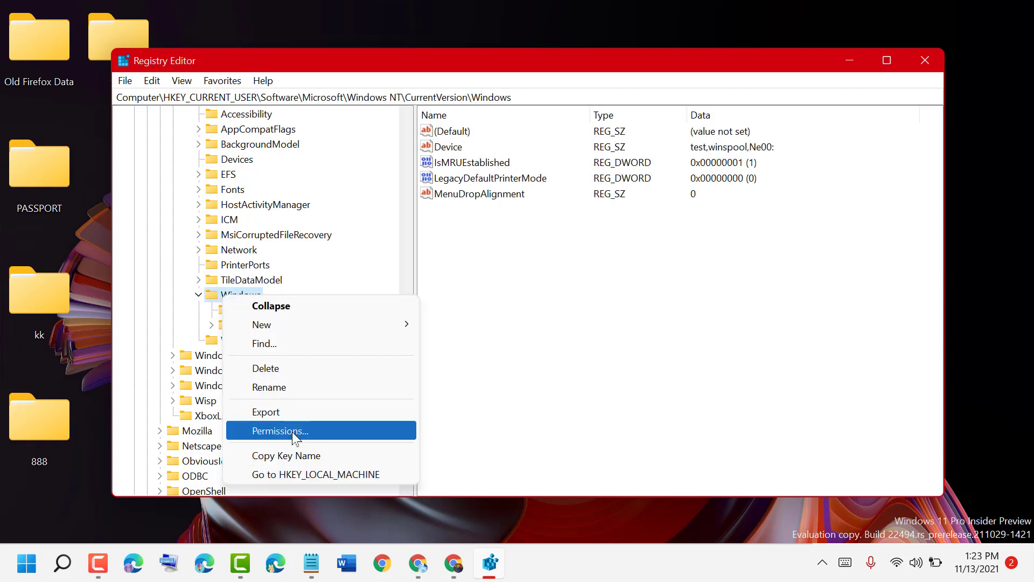
pyautogui.click(280, 431)
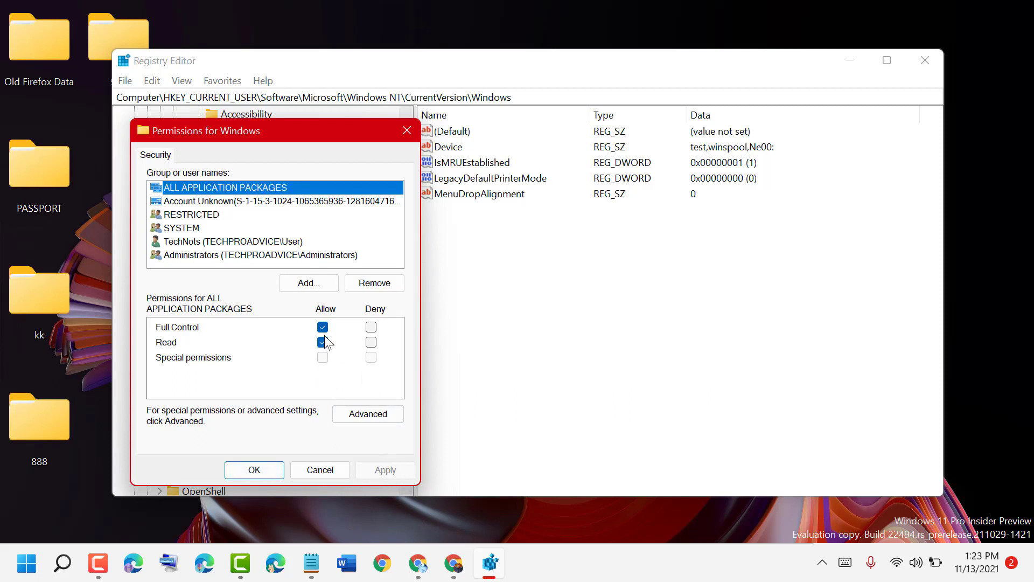
# Step: Toggle Full Control for ALL APPLICATION PACKAGES off and back on, leaving it allowed with Read
pyautogui.click(322, 326)
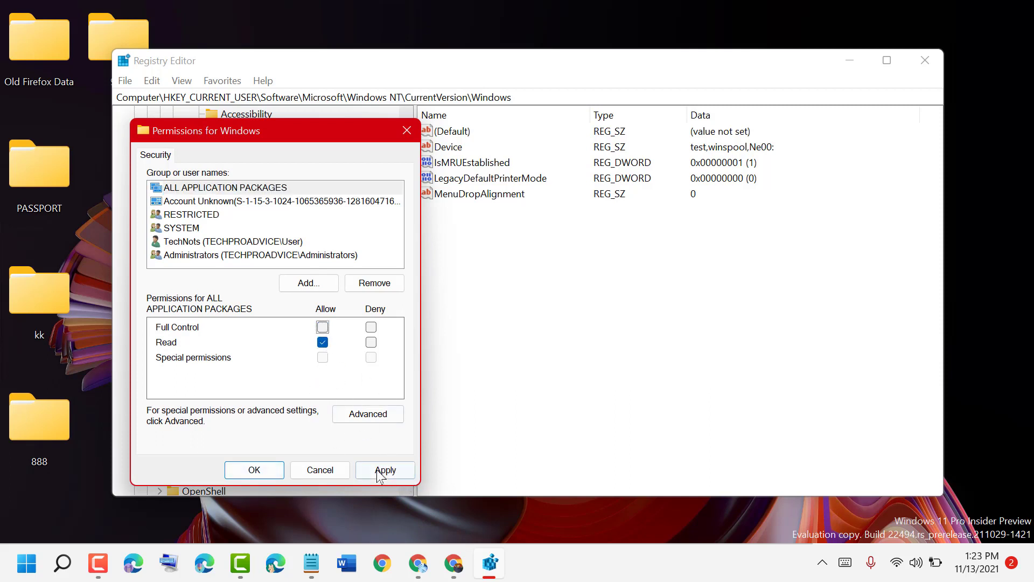
pyautogui.click(322, 326)
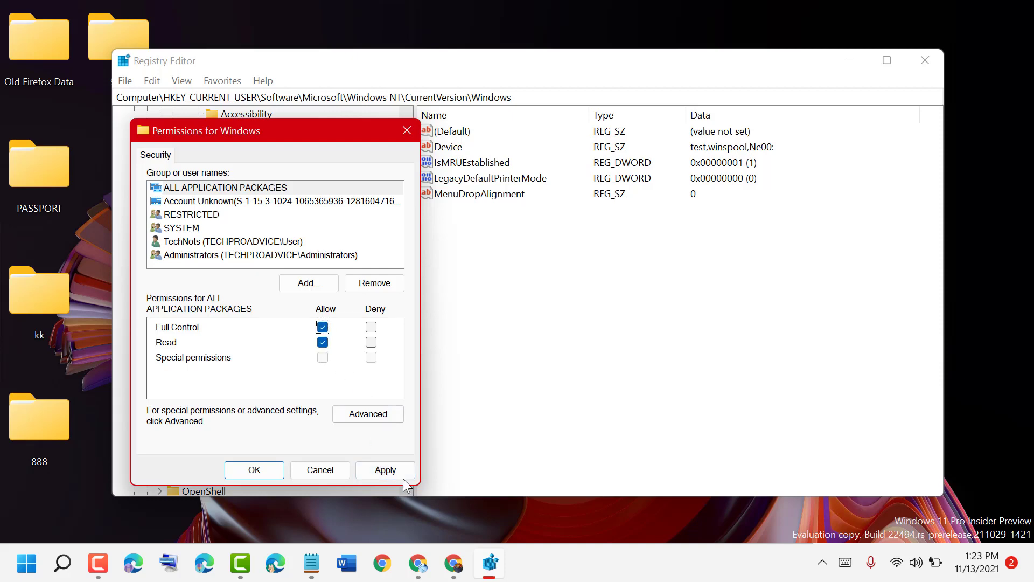